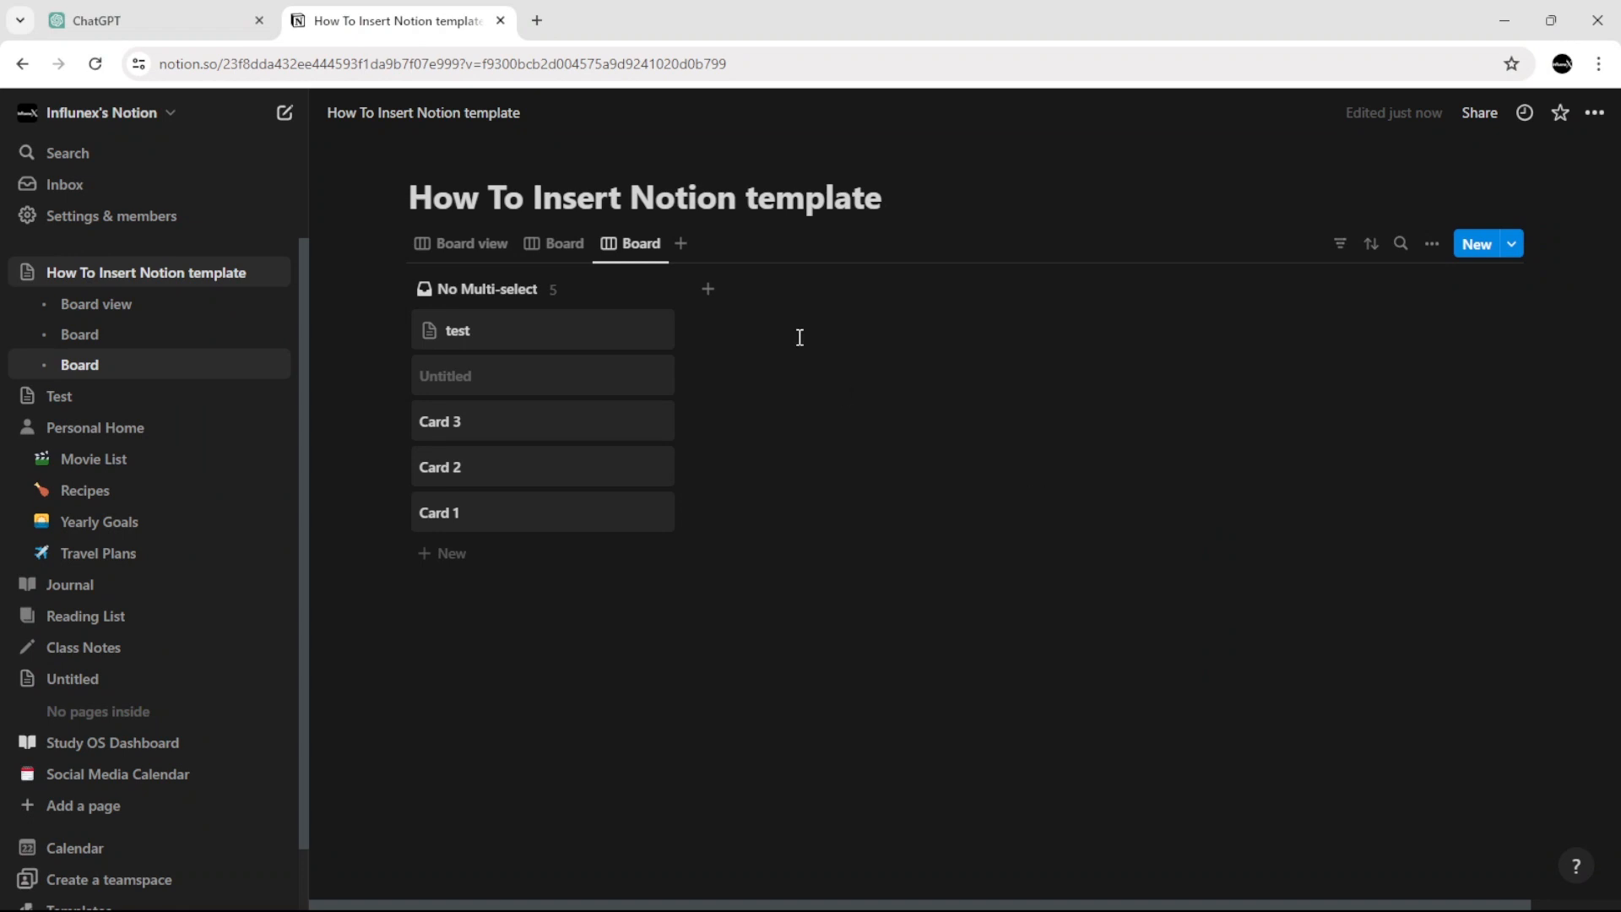
mouse_move(708, 289)
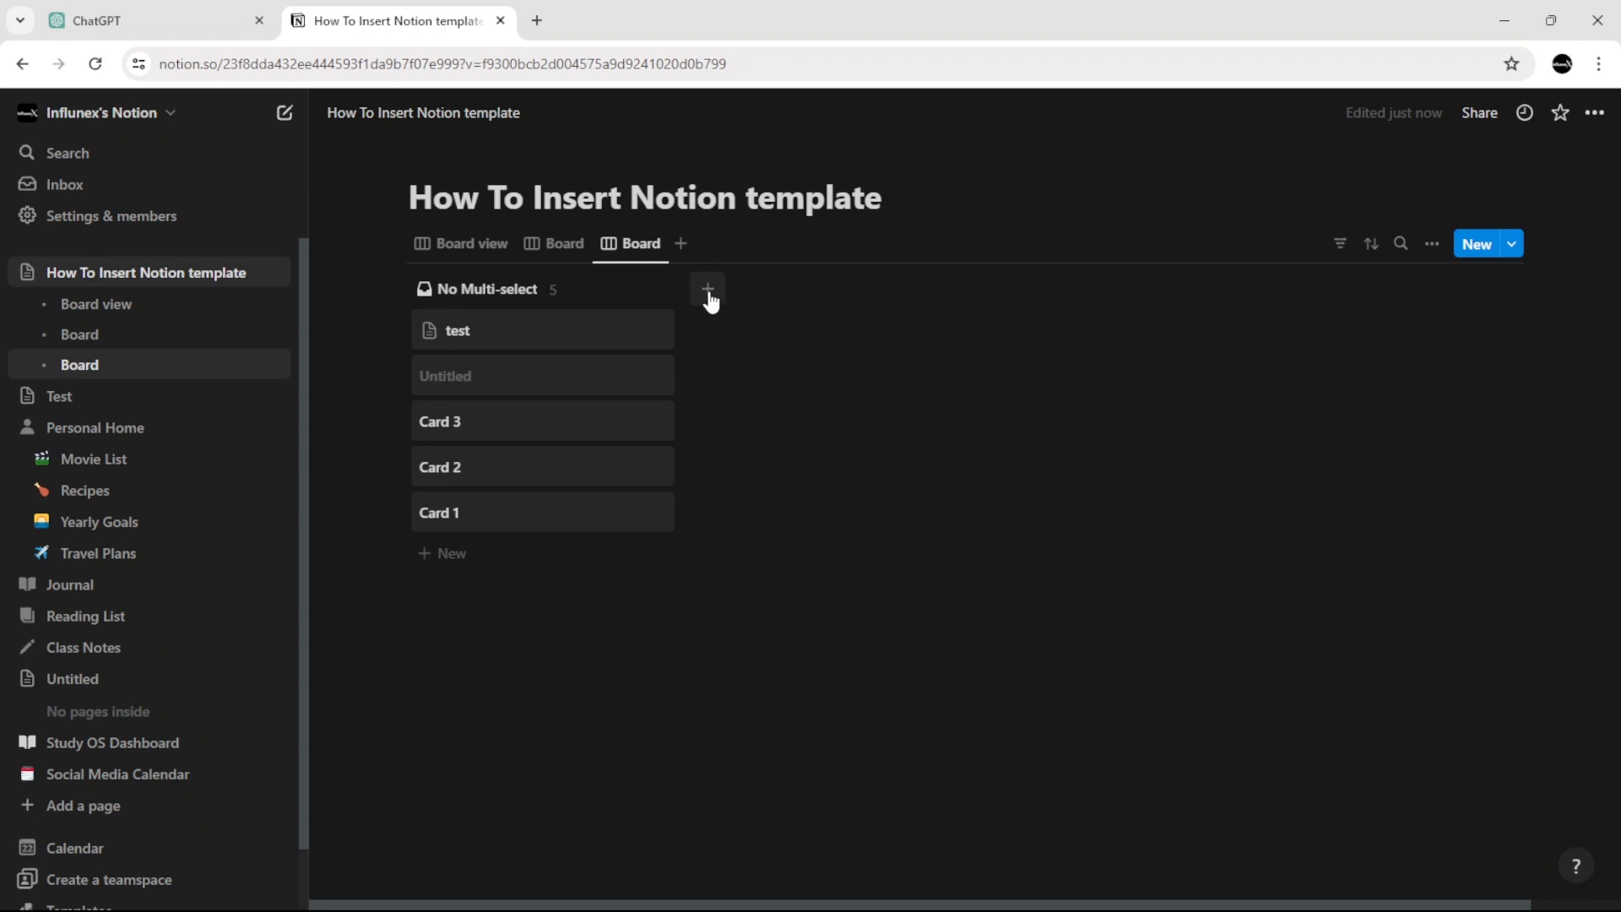
Create a group column named 'g' beside No Multi-select, then open another group name field.
click(708, 289)
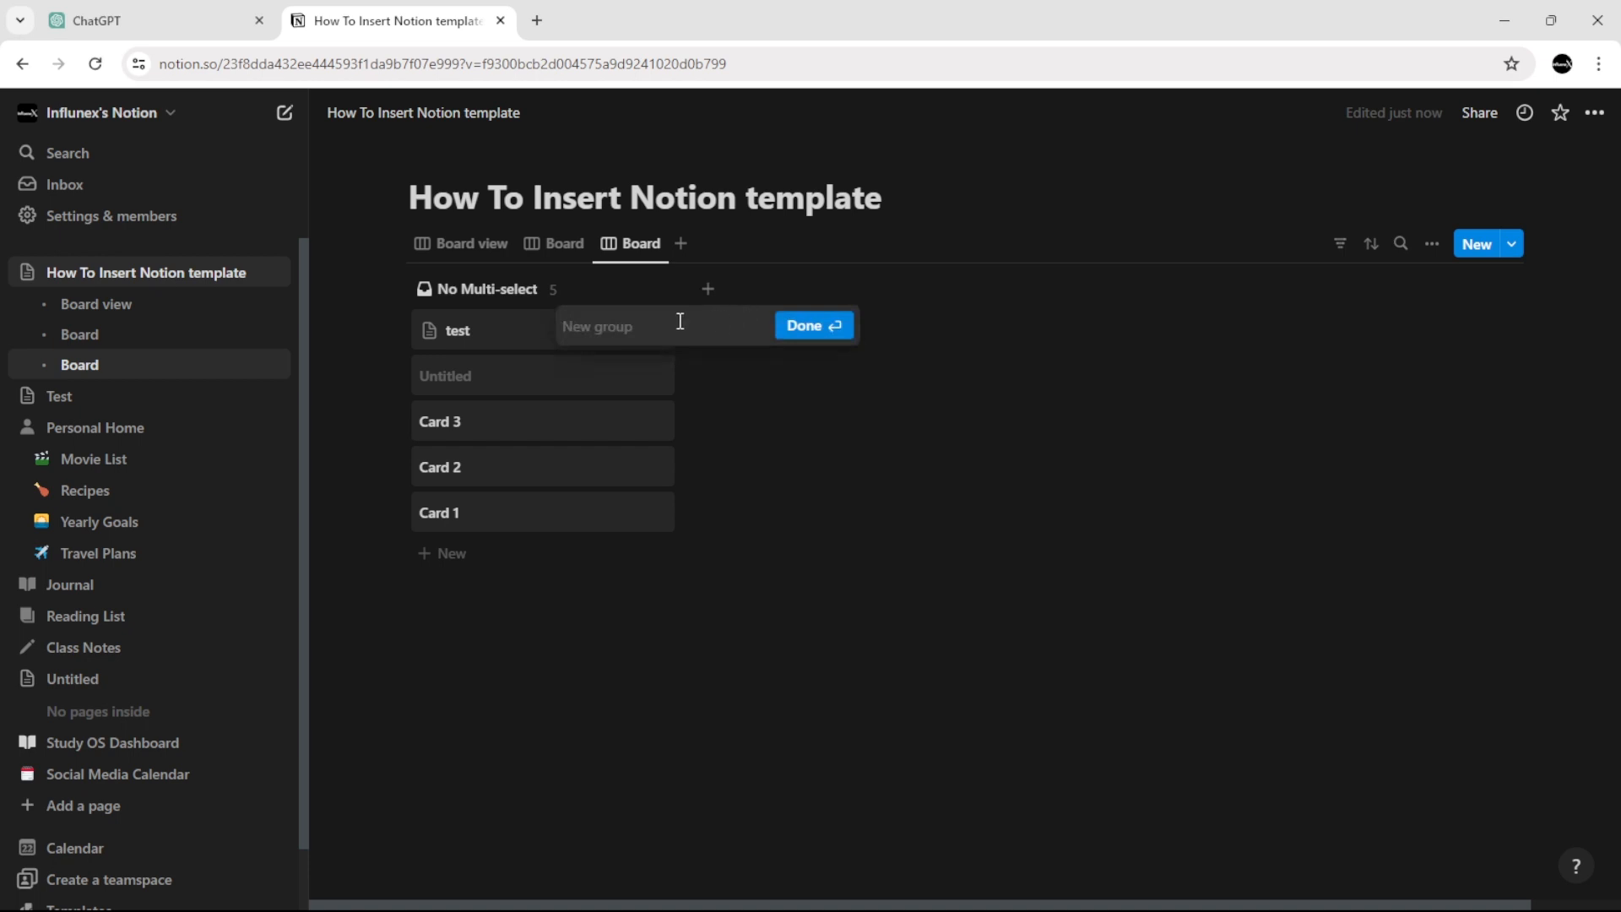
text(g)
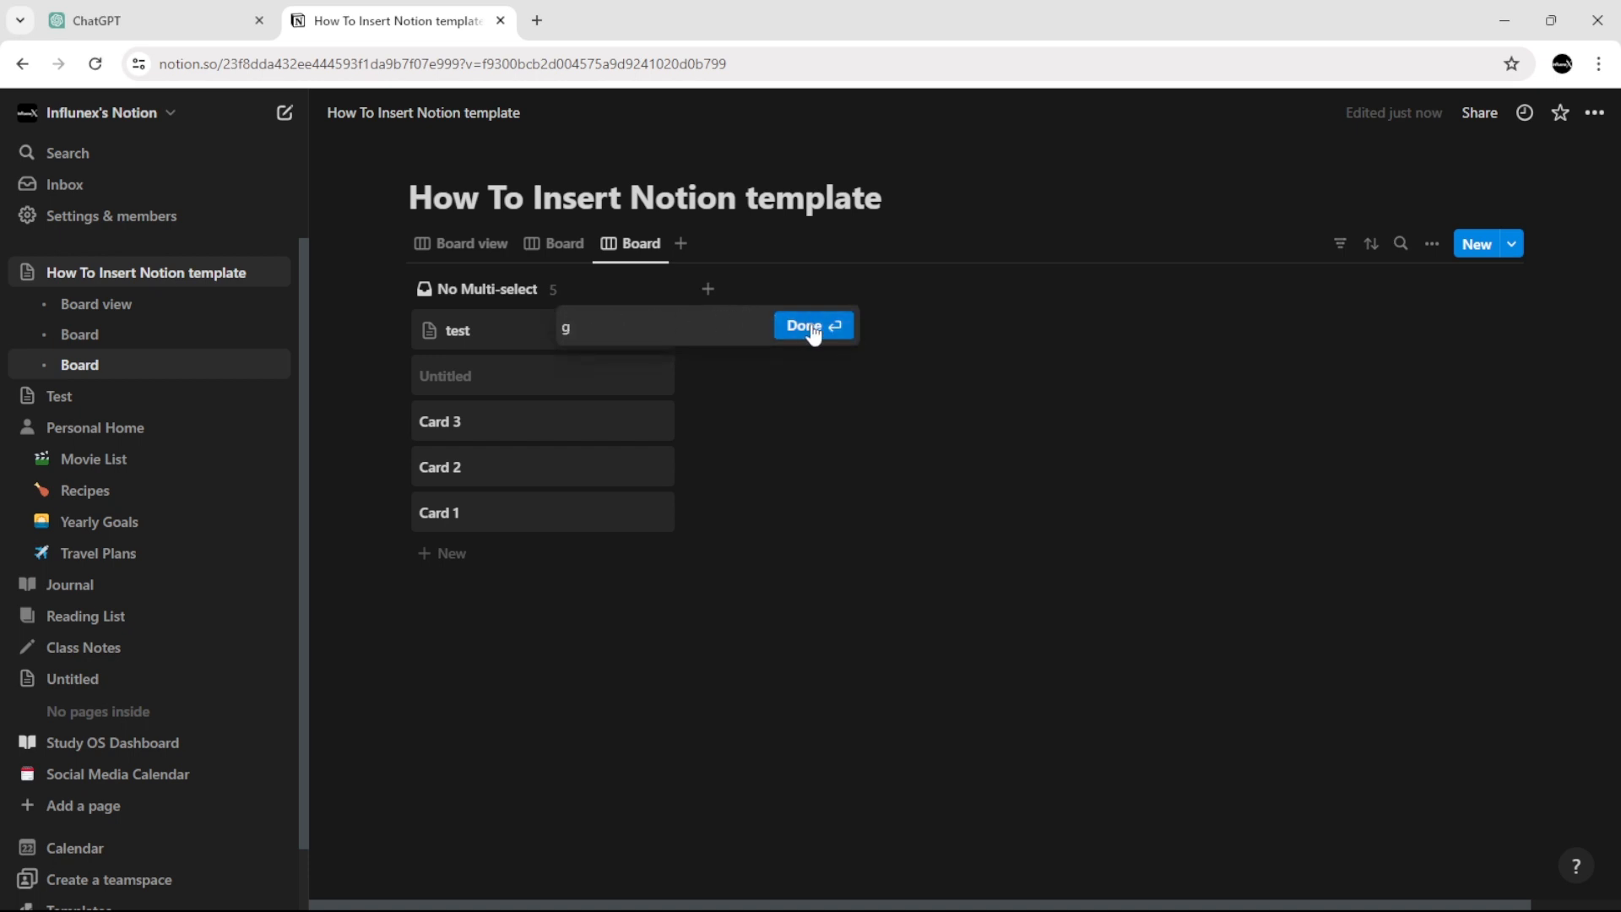
click(814, 326)
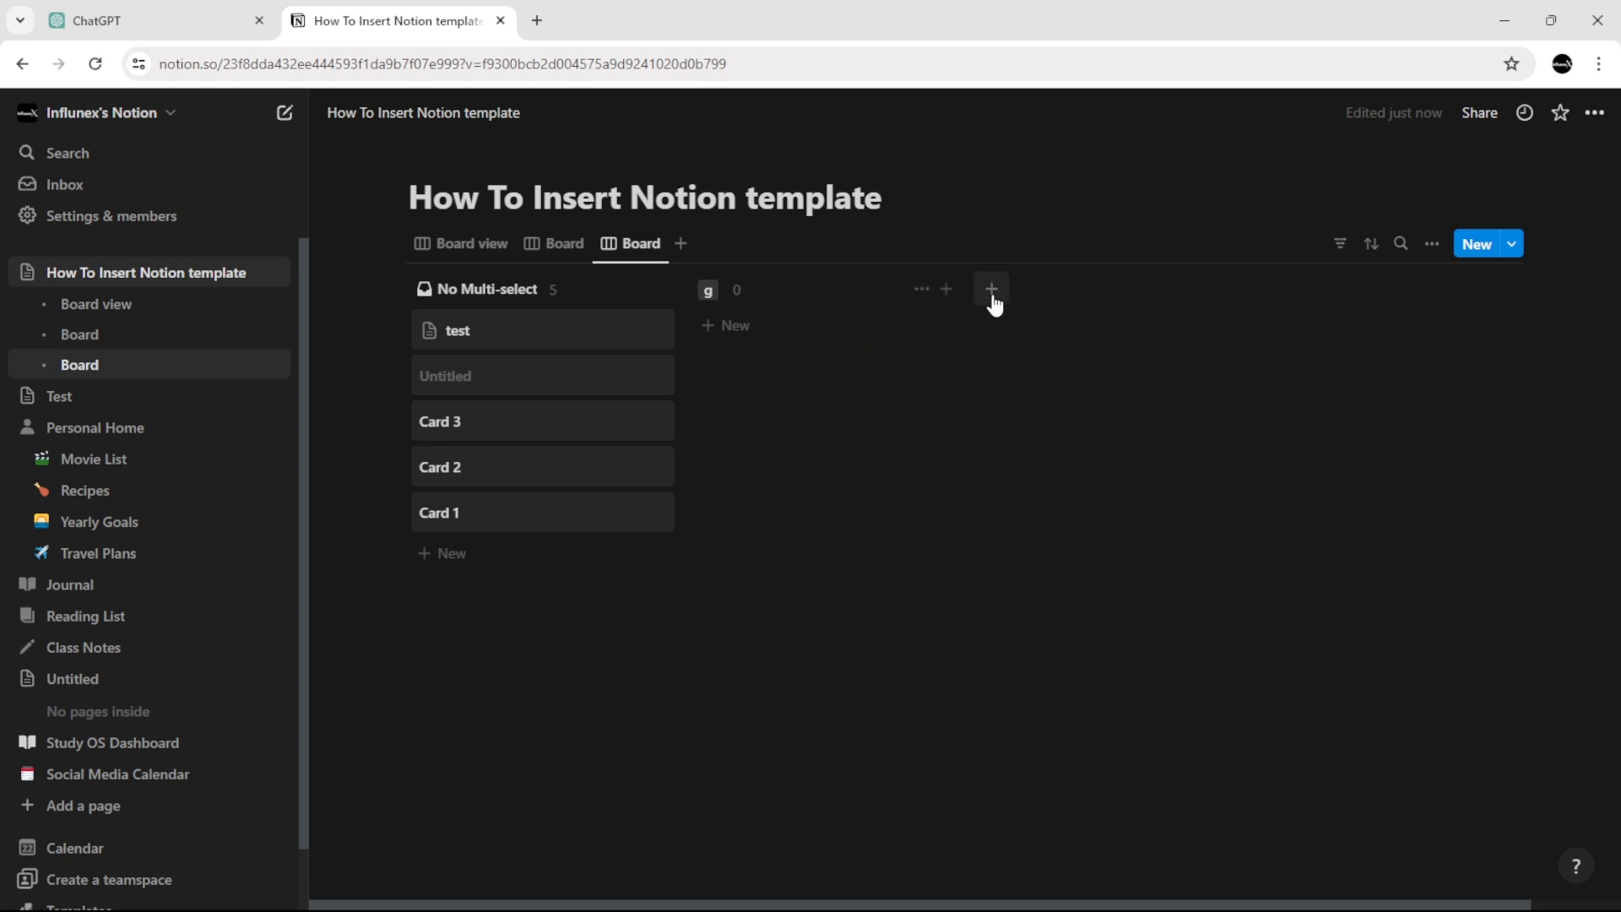
click(989, 290)
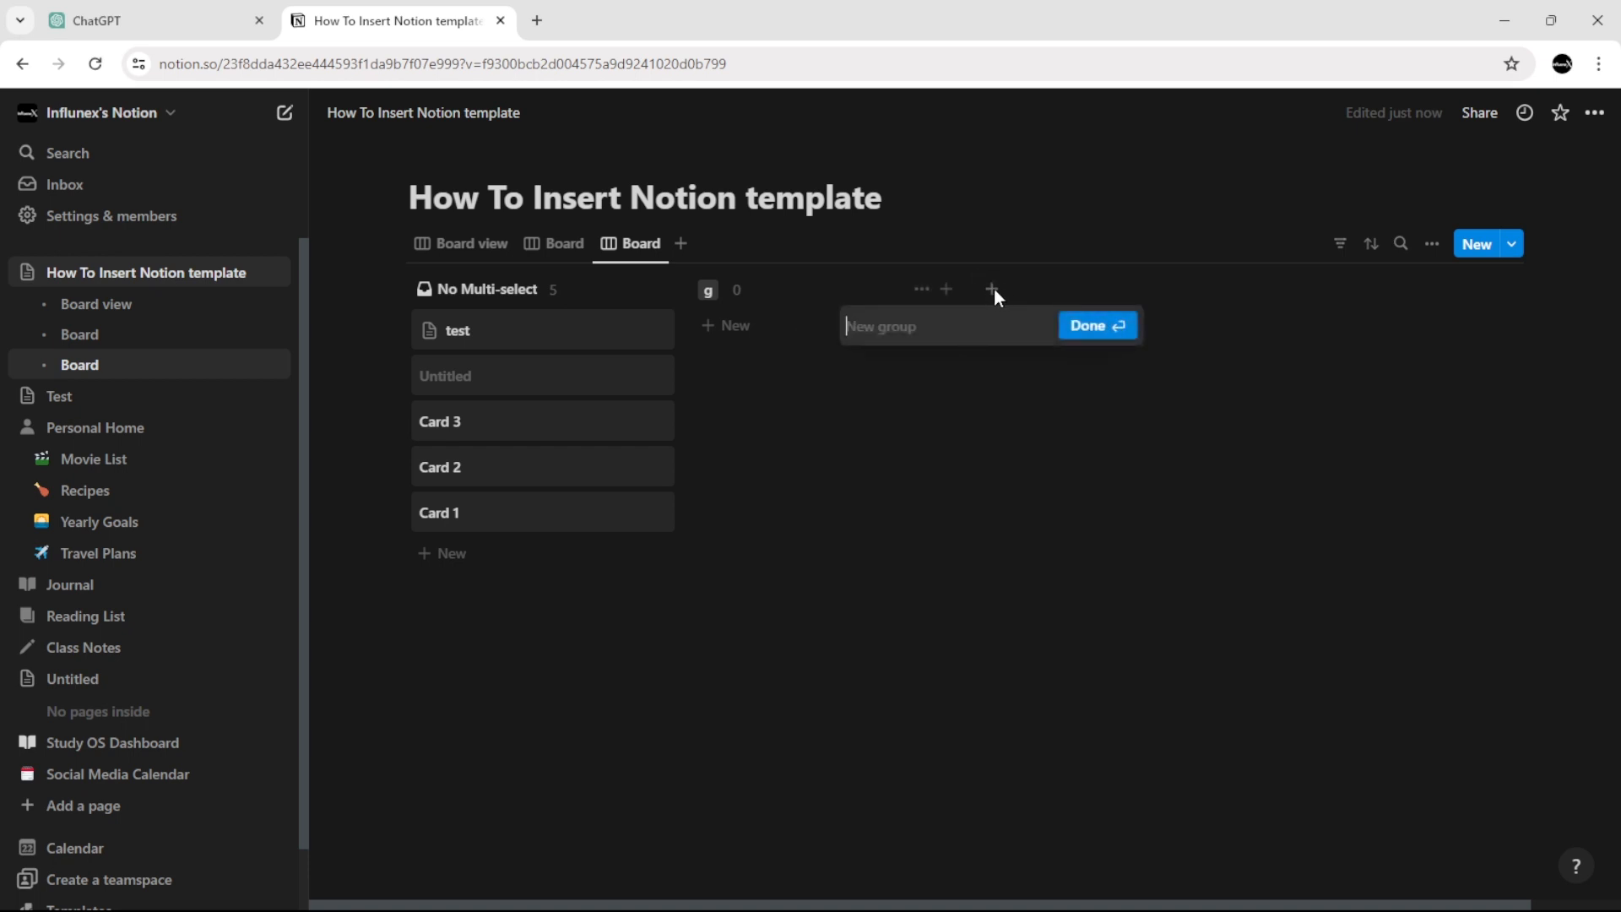
mouse_move(470, 303)
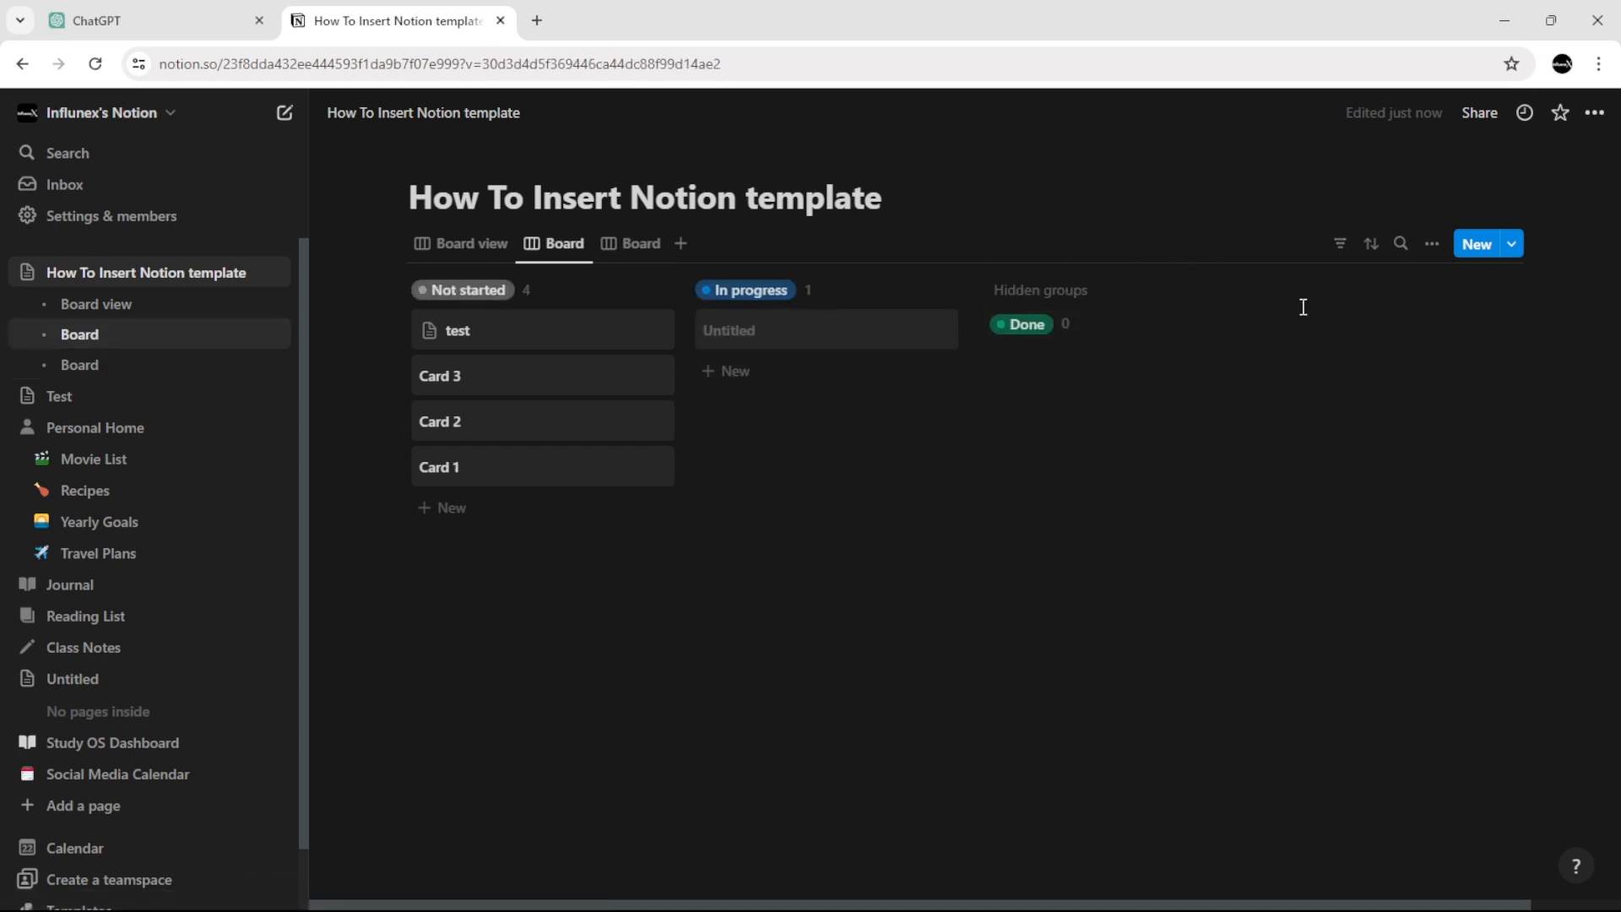
mouse_move(1432, 243)
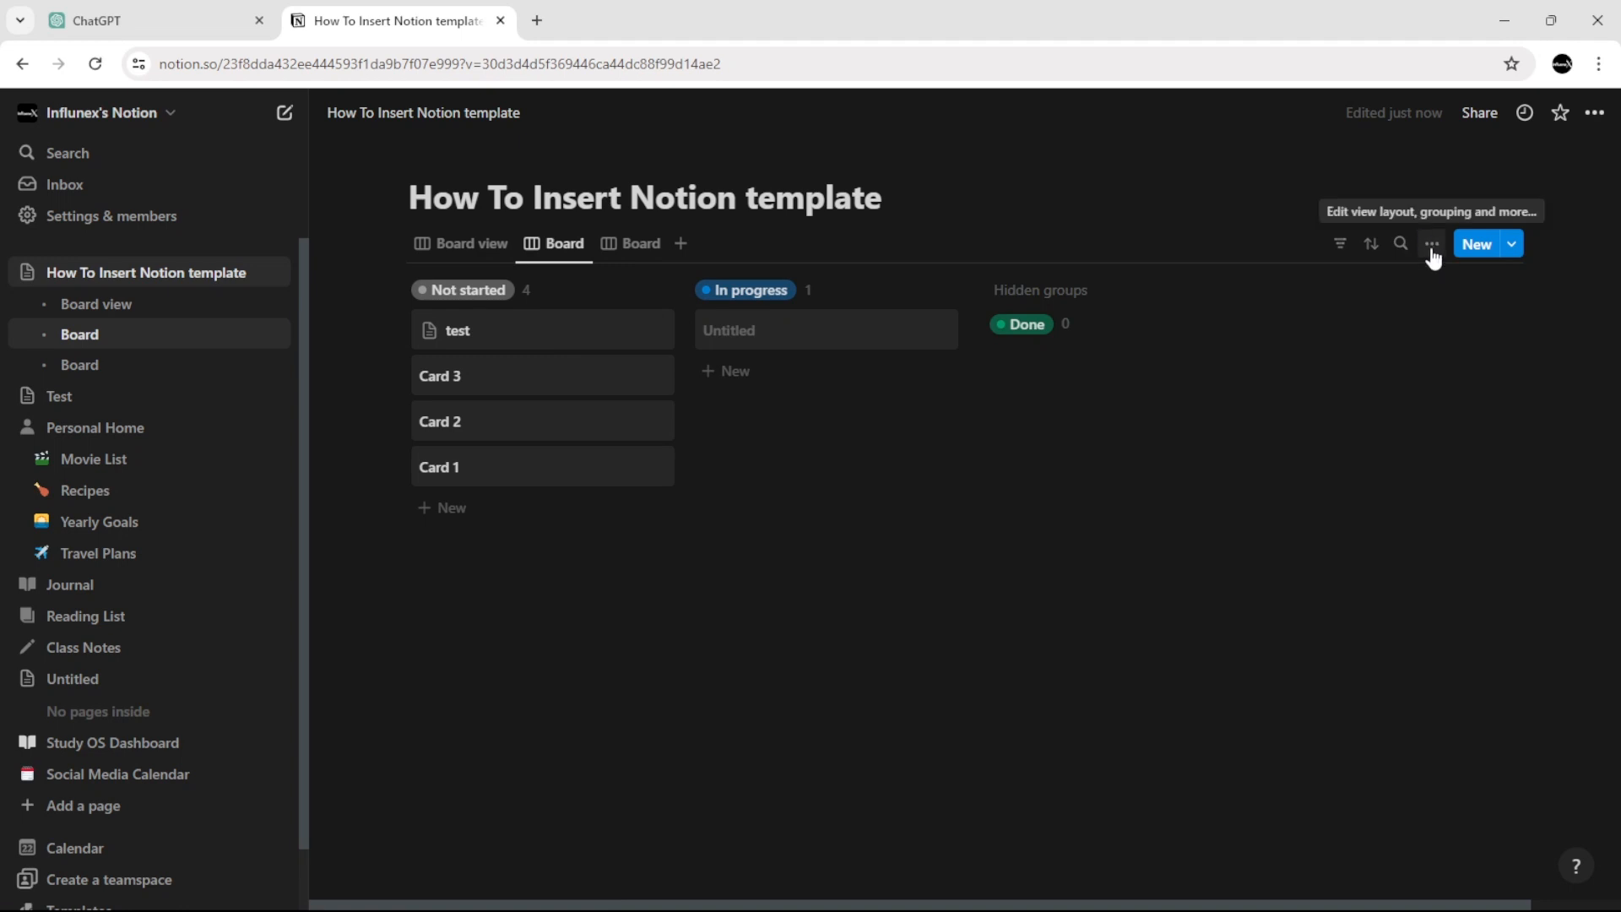
Open view options for the board grouped by Not started, In progress and Done.
click(1431, 243)
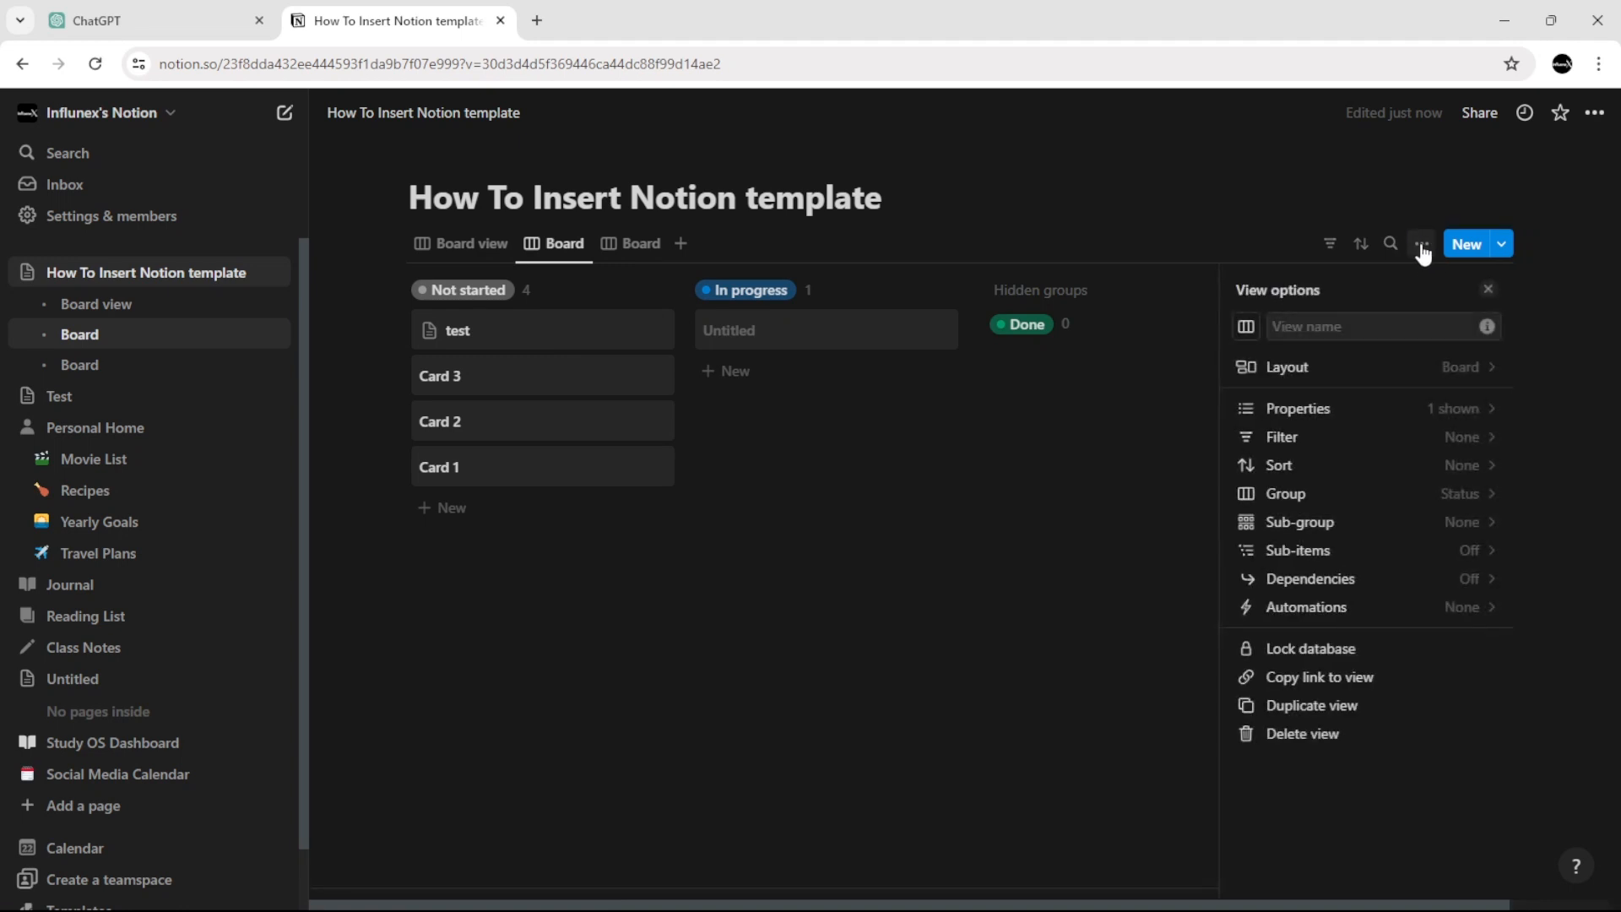
mouse_move(1359, 411)
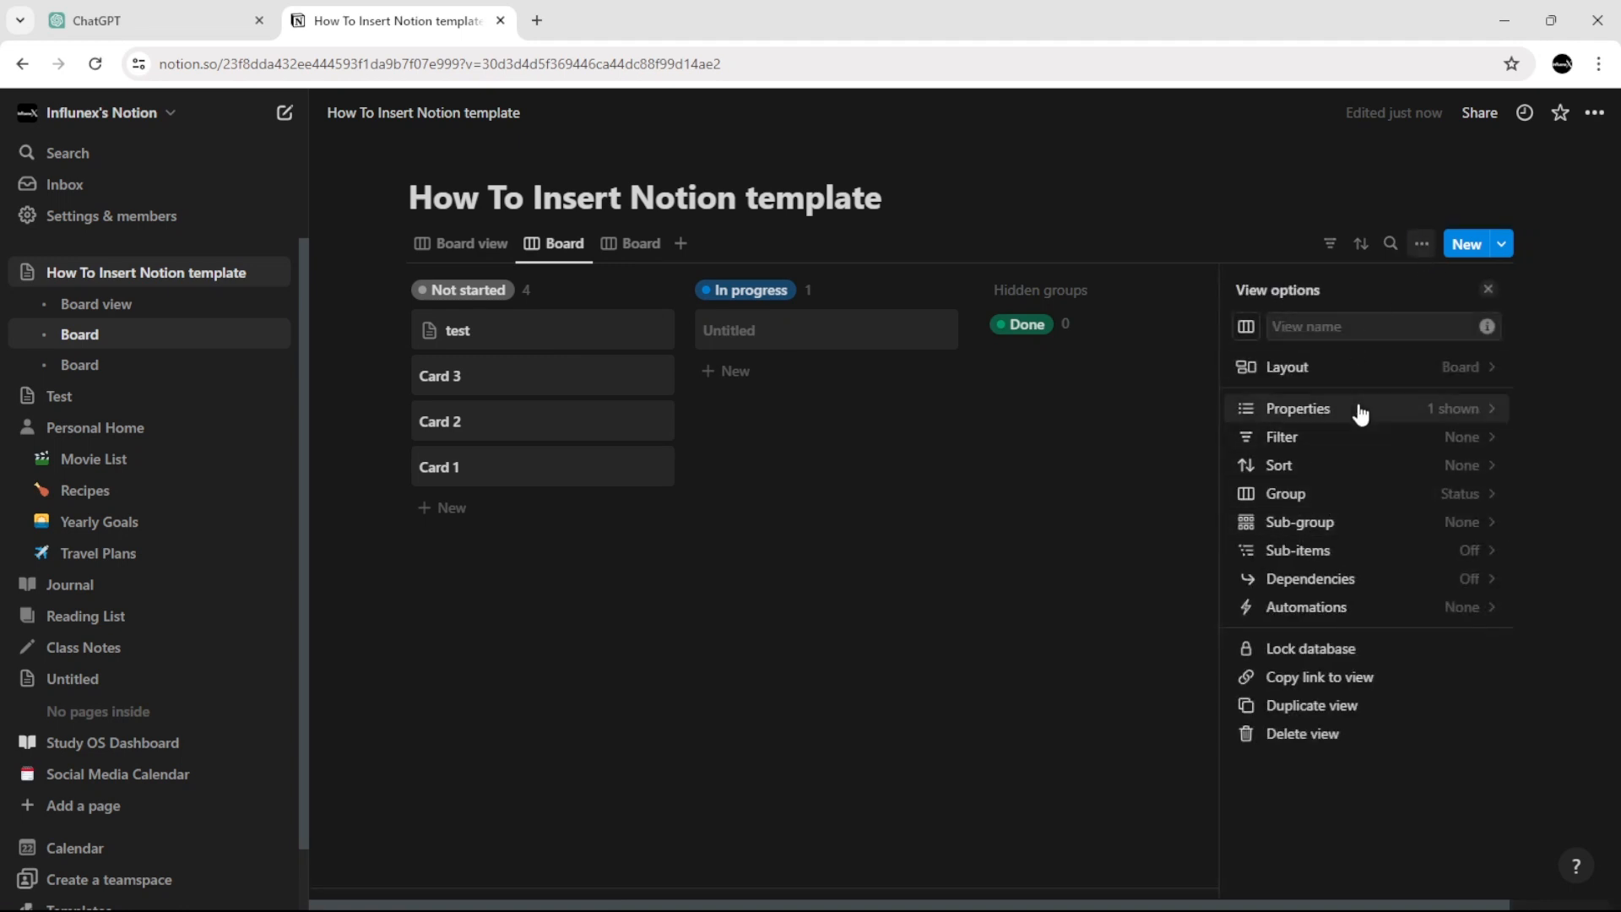
Browse the board's Properties list and attempt a new Multi-select property.
click(1297, 407)
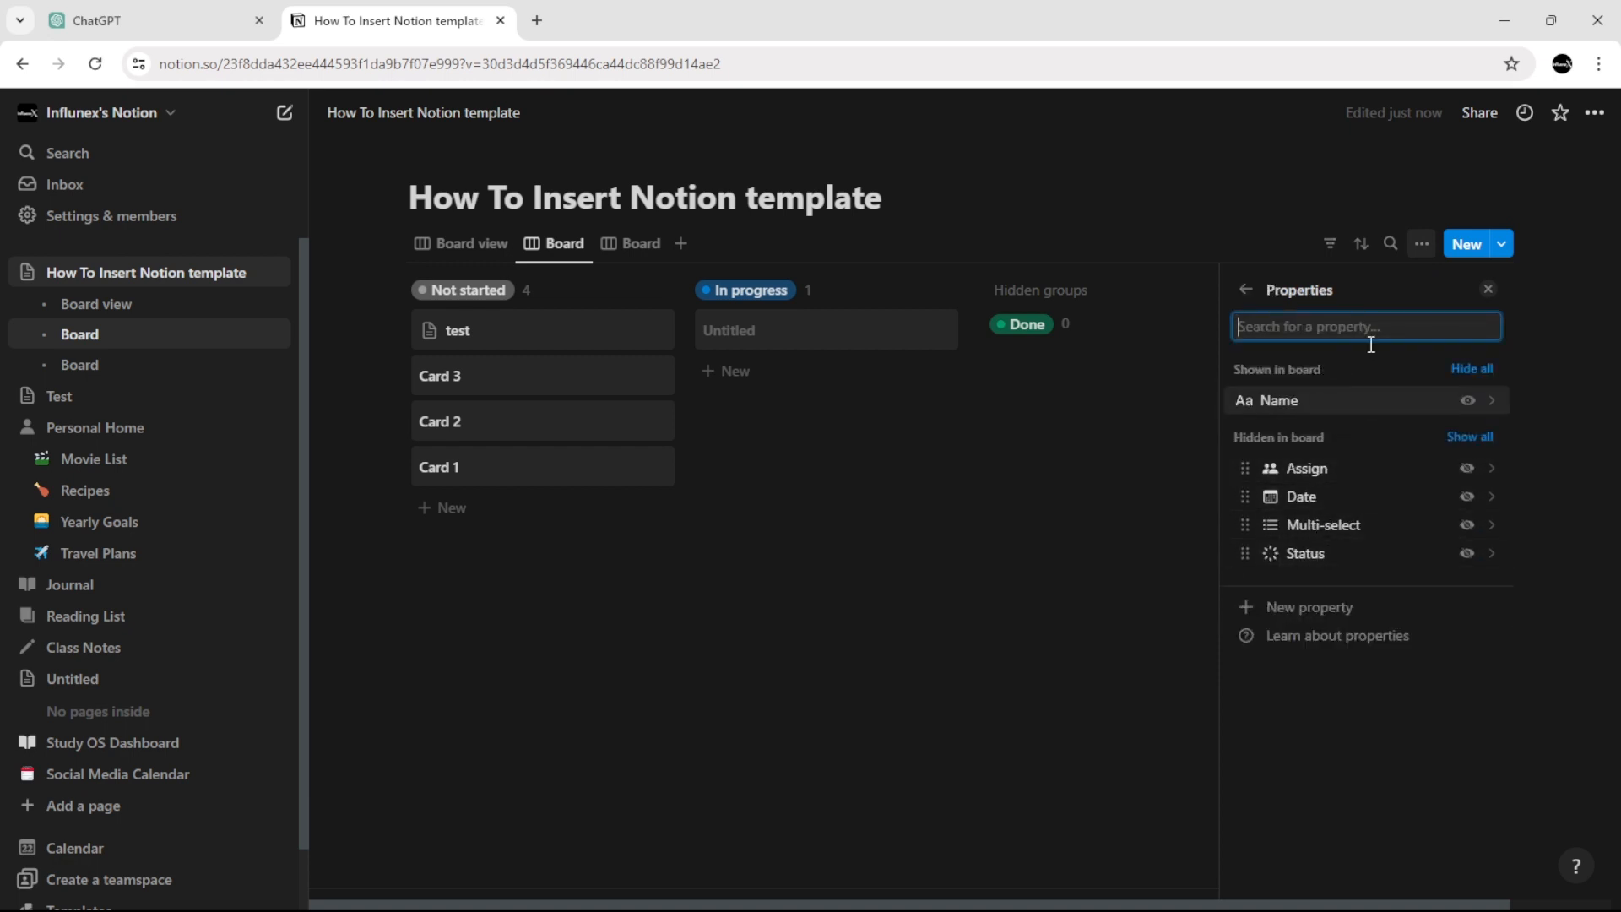
click(1308, 607)
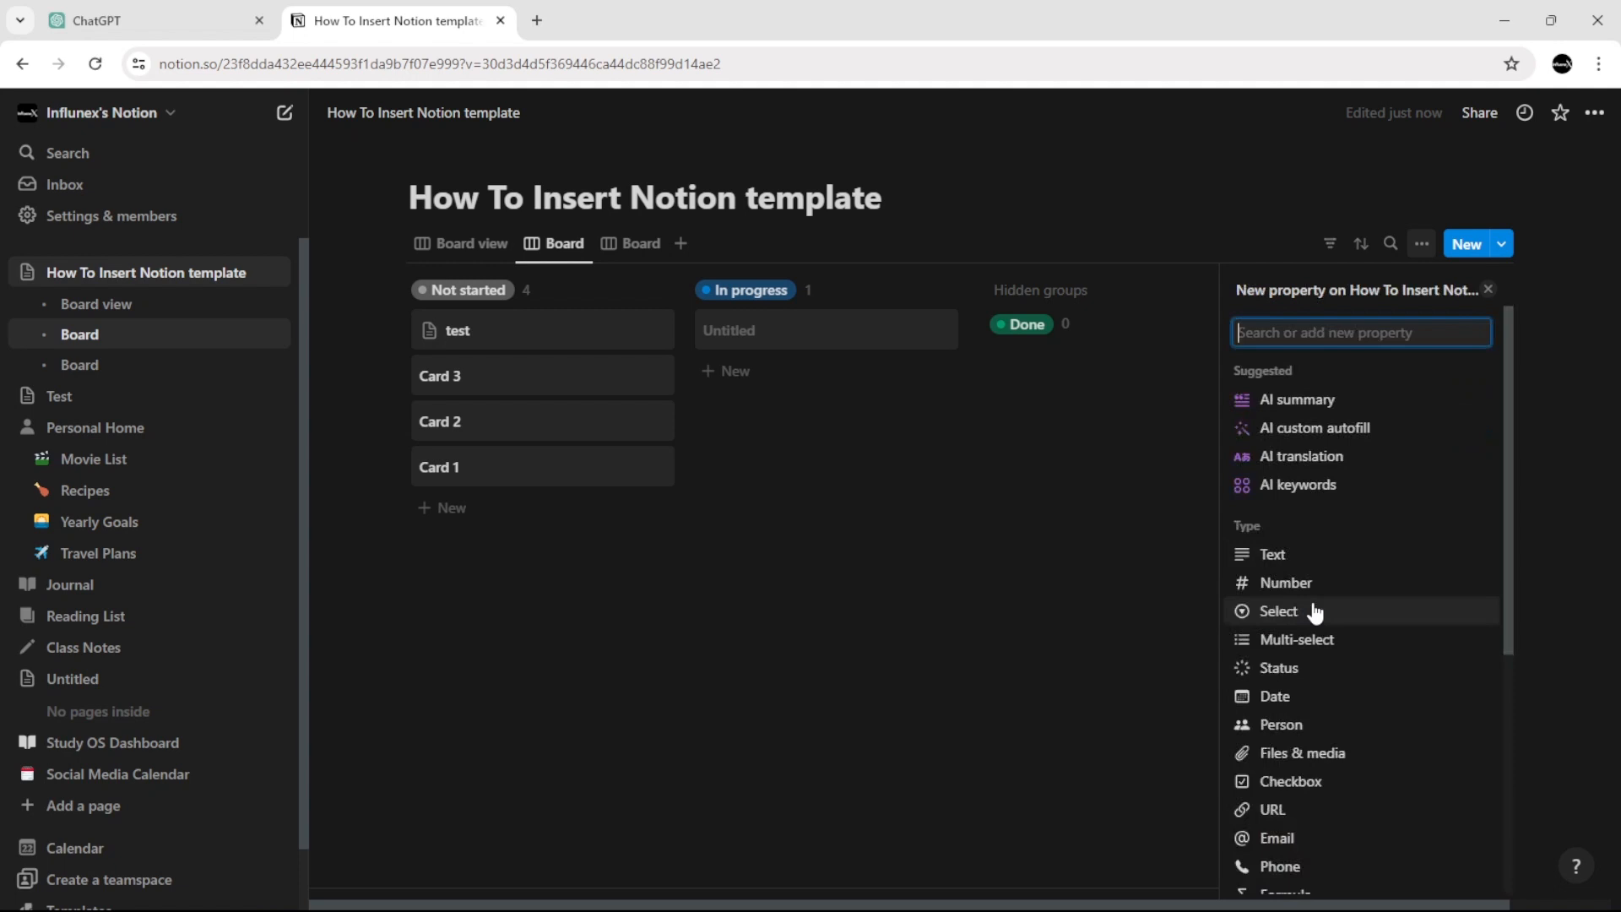
mouse_move(1299, 724)
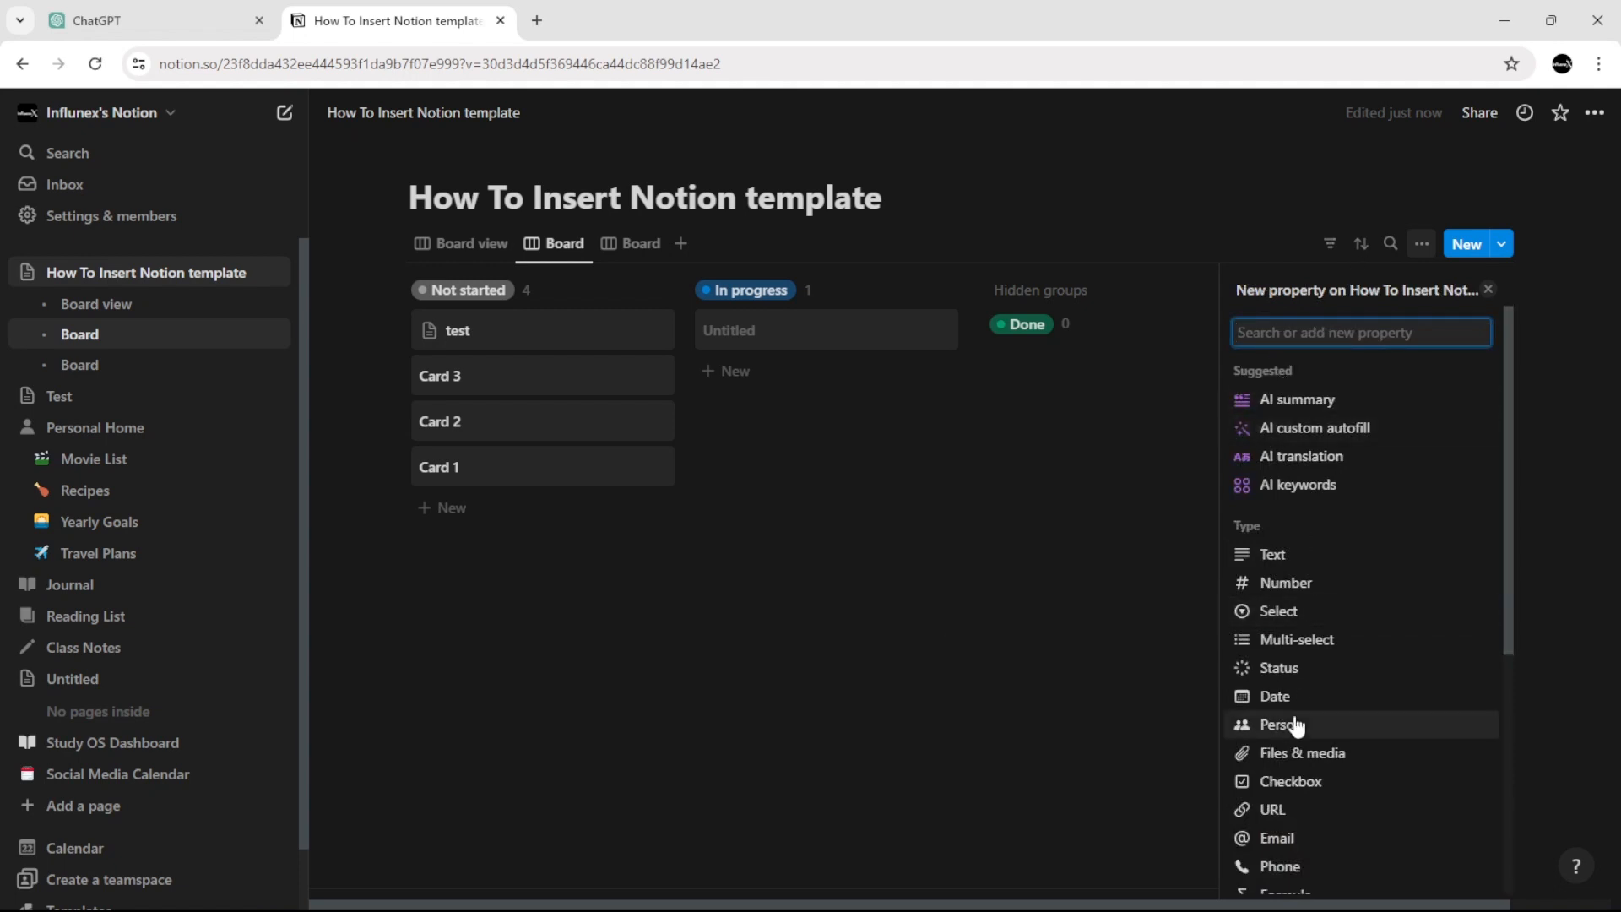
mouse_move(1297, 639)
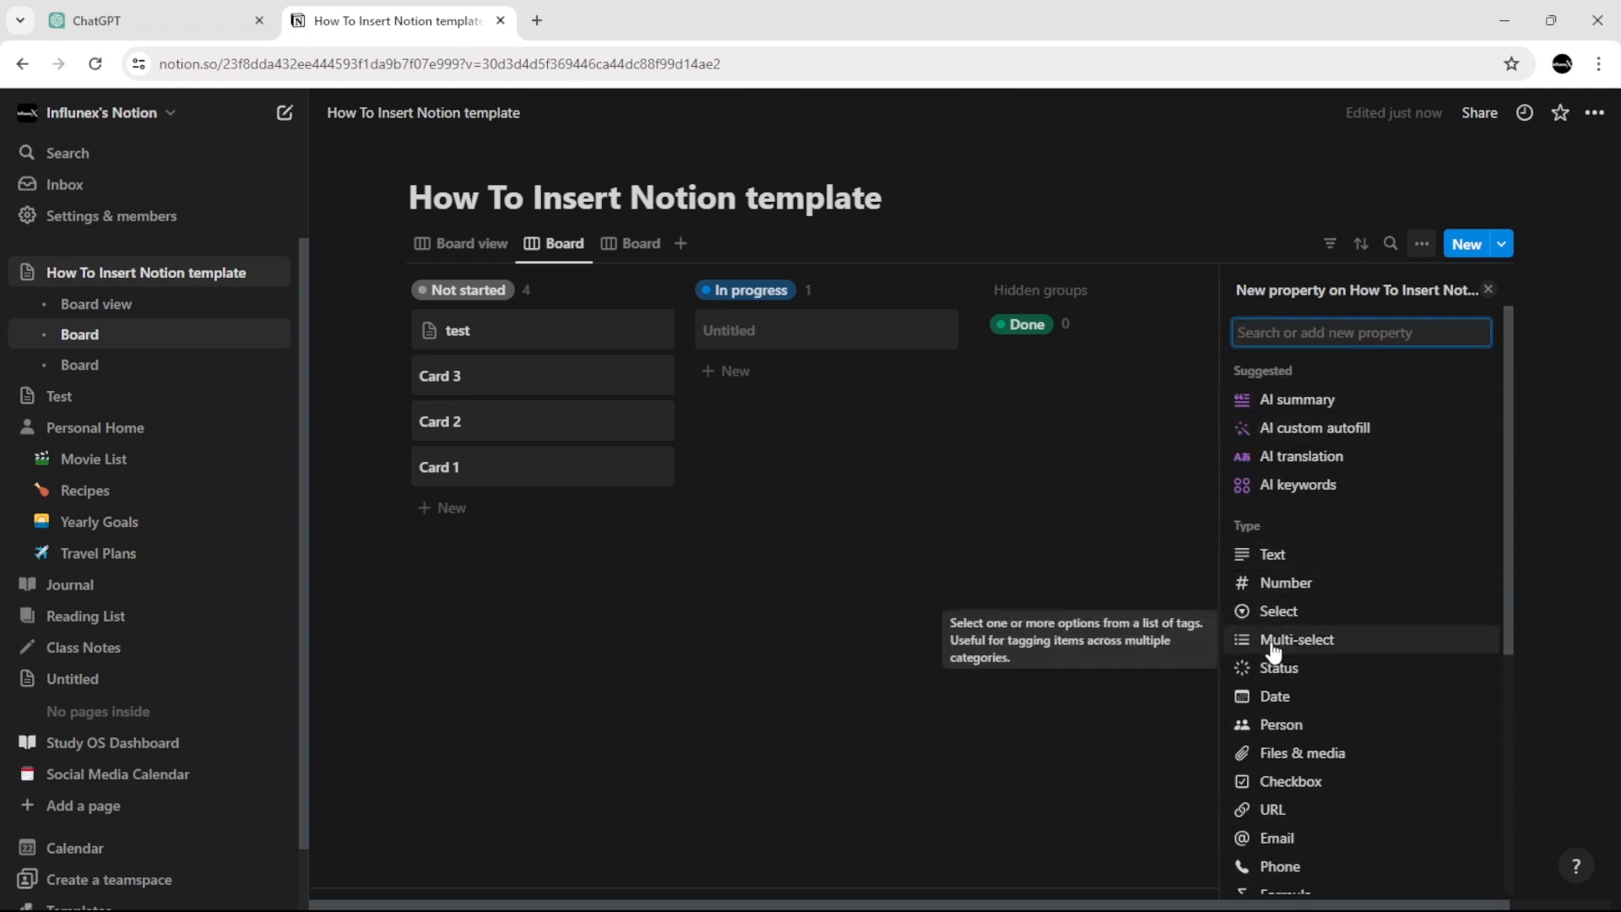
click(1297, 639)
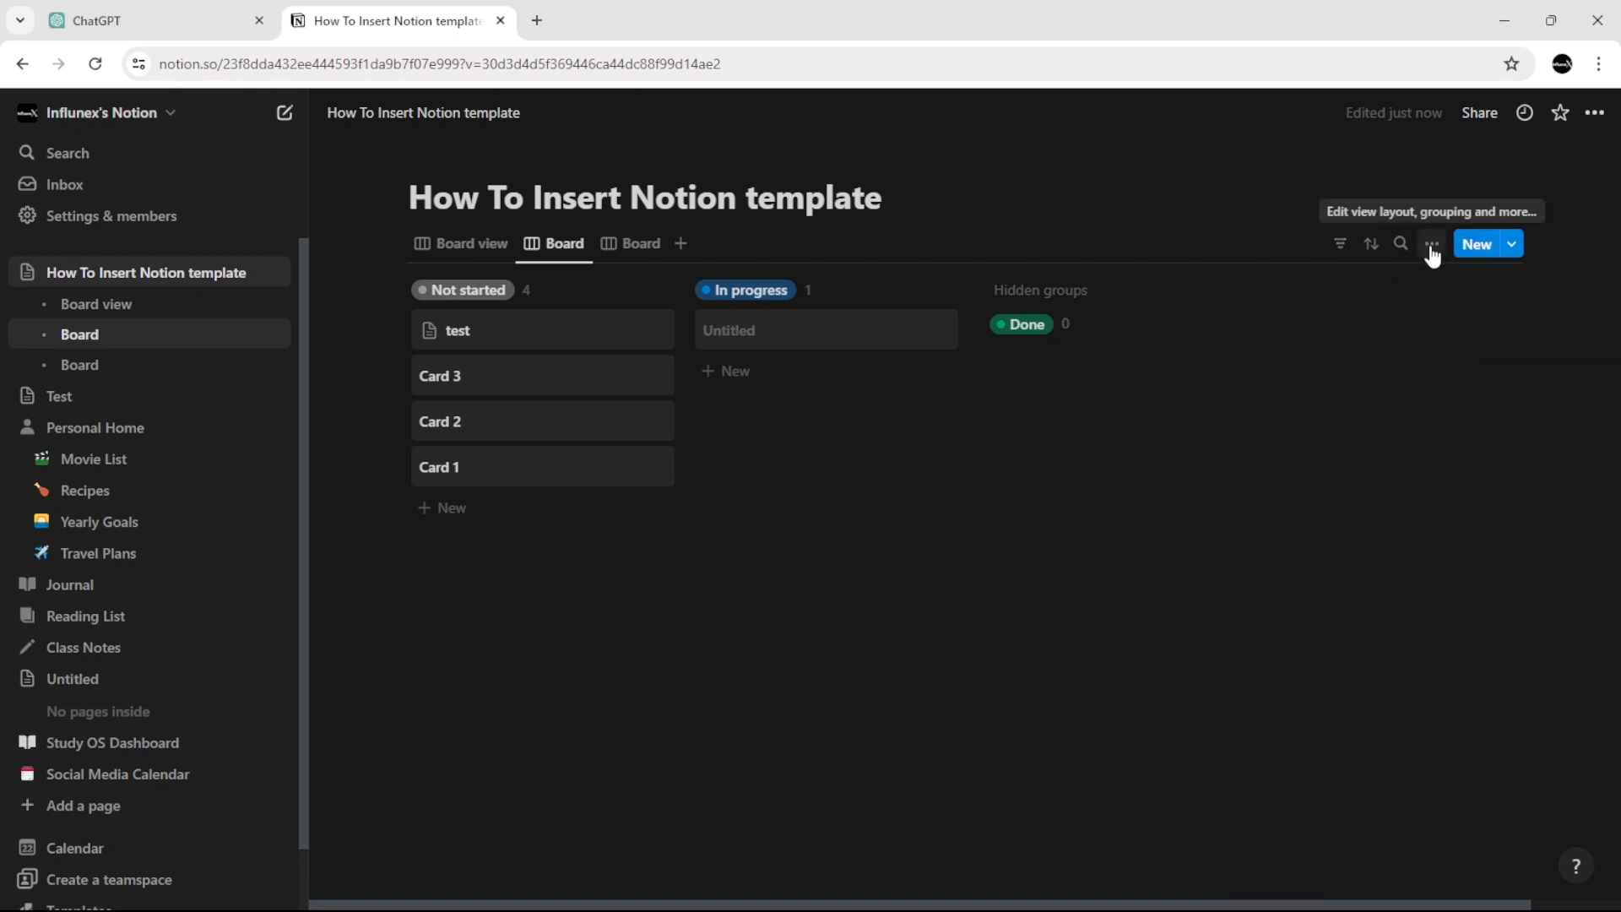
Change the board's Group by setting from Status to Multi-select.
click(1433, 243)
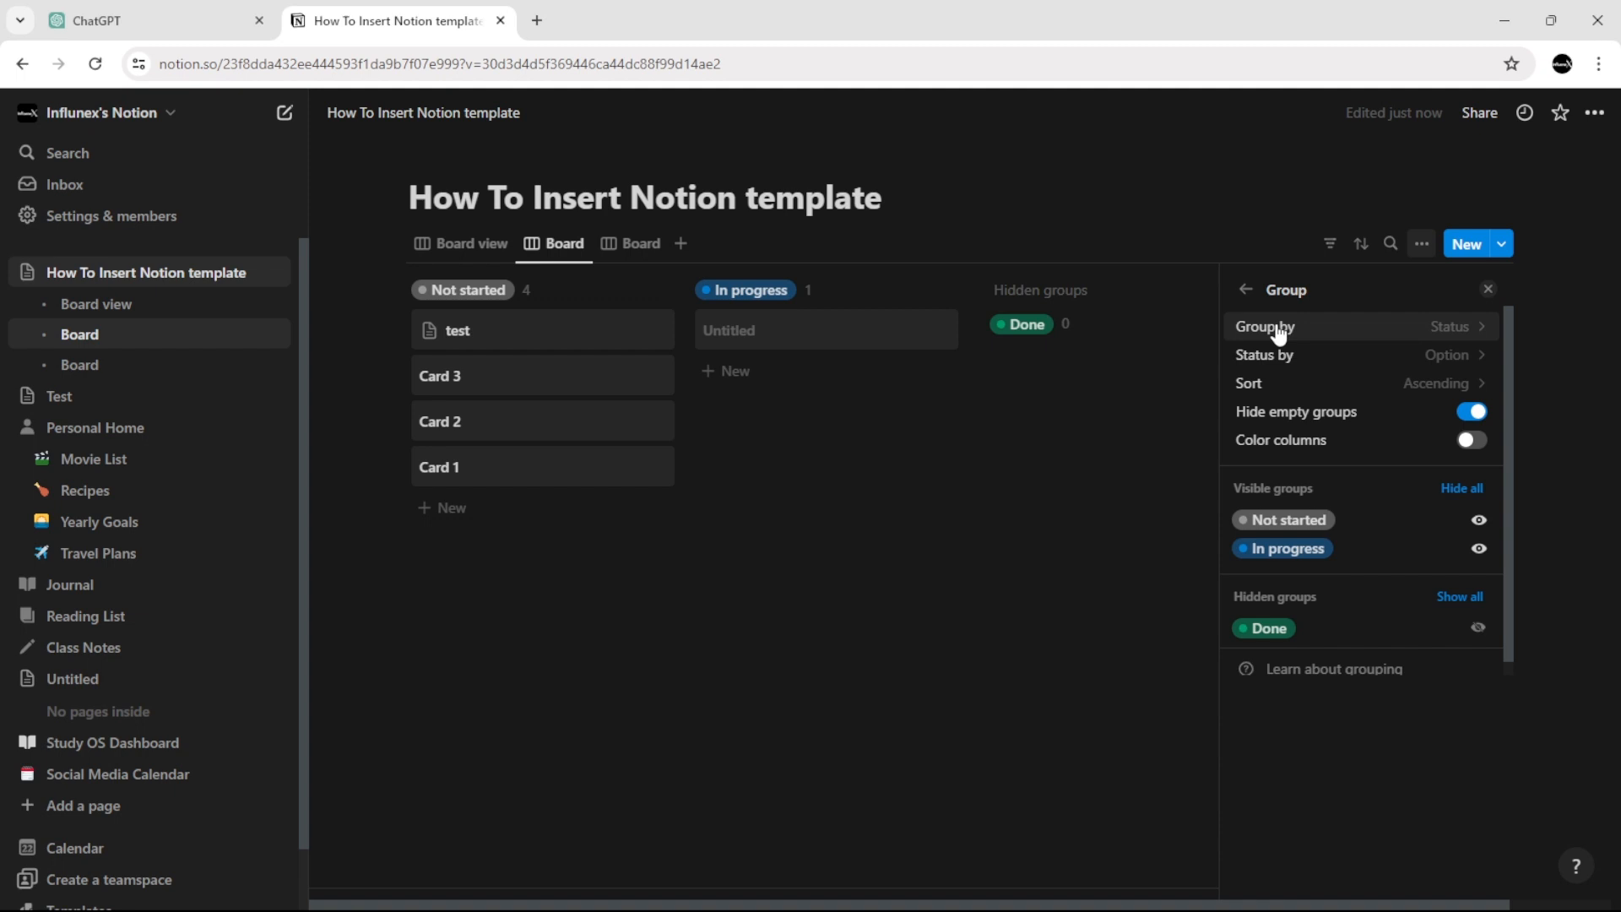
click(1263, 326)
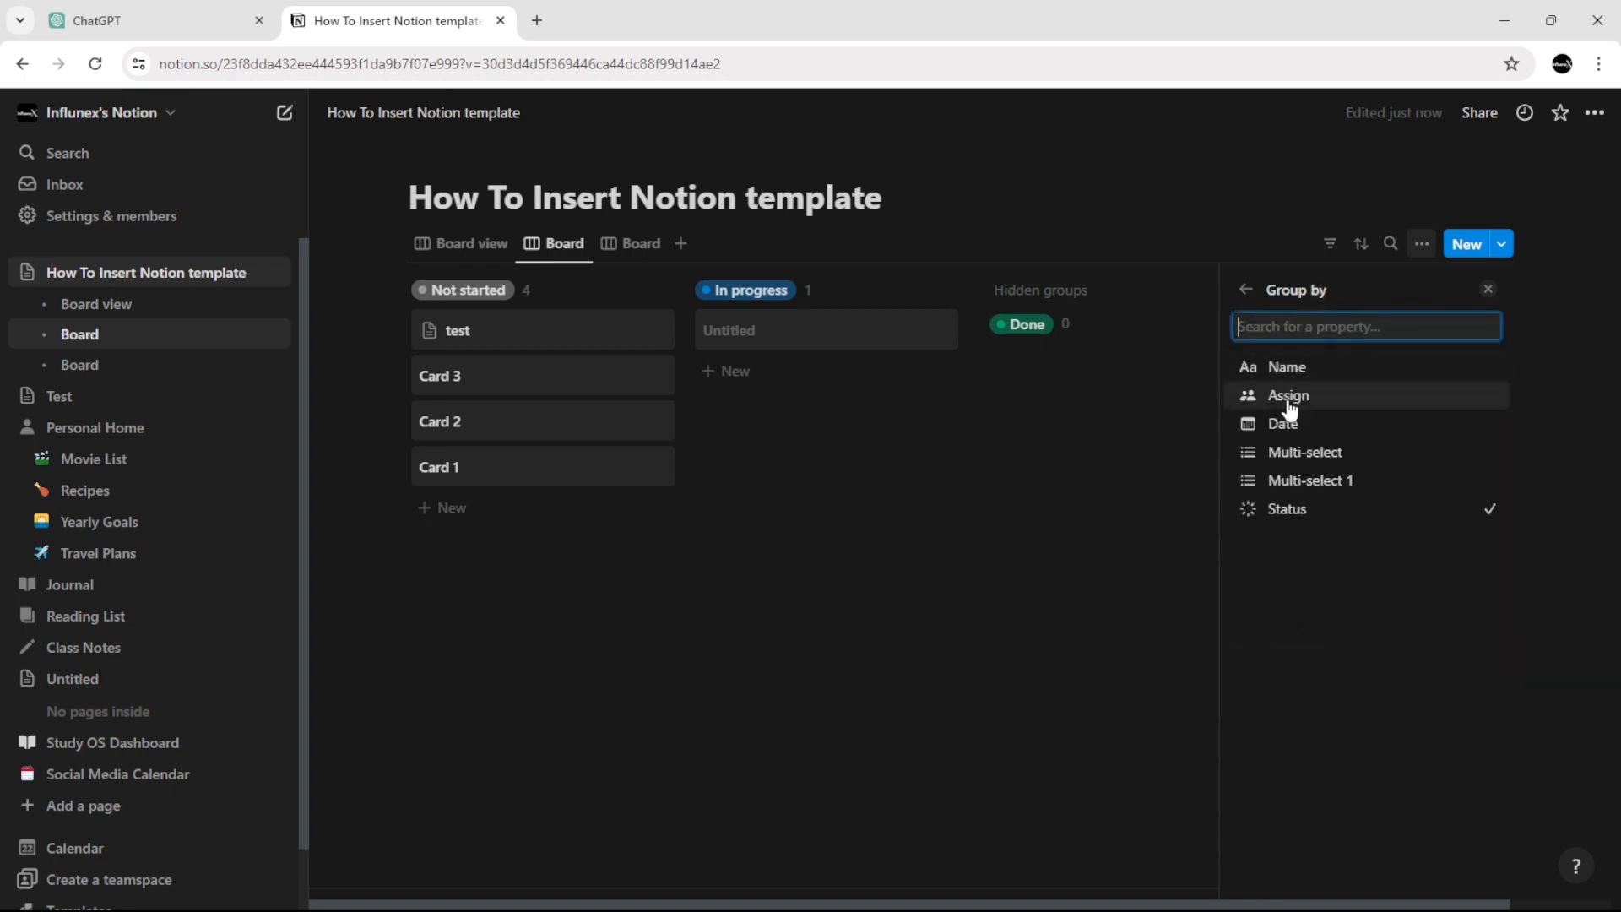
mouse_move(1306, 459)
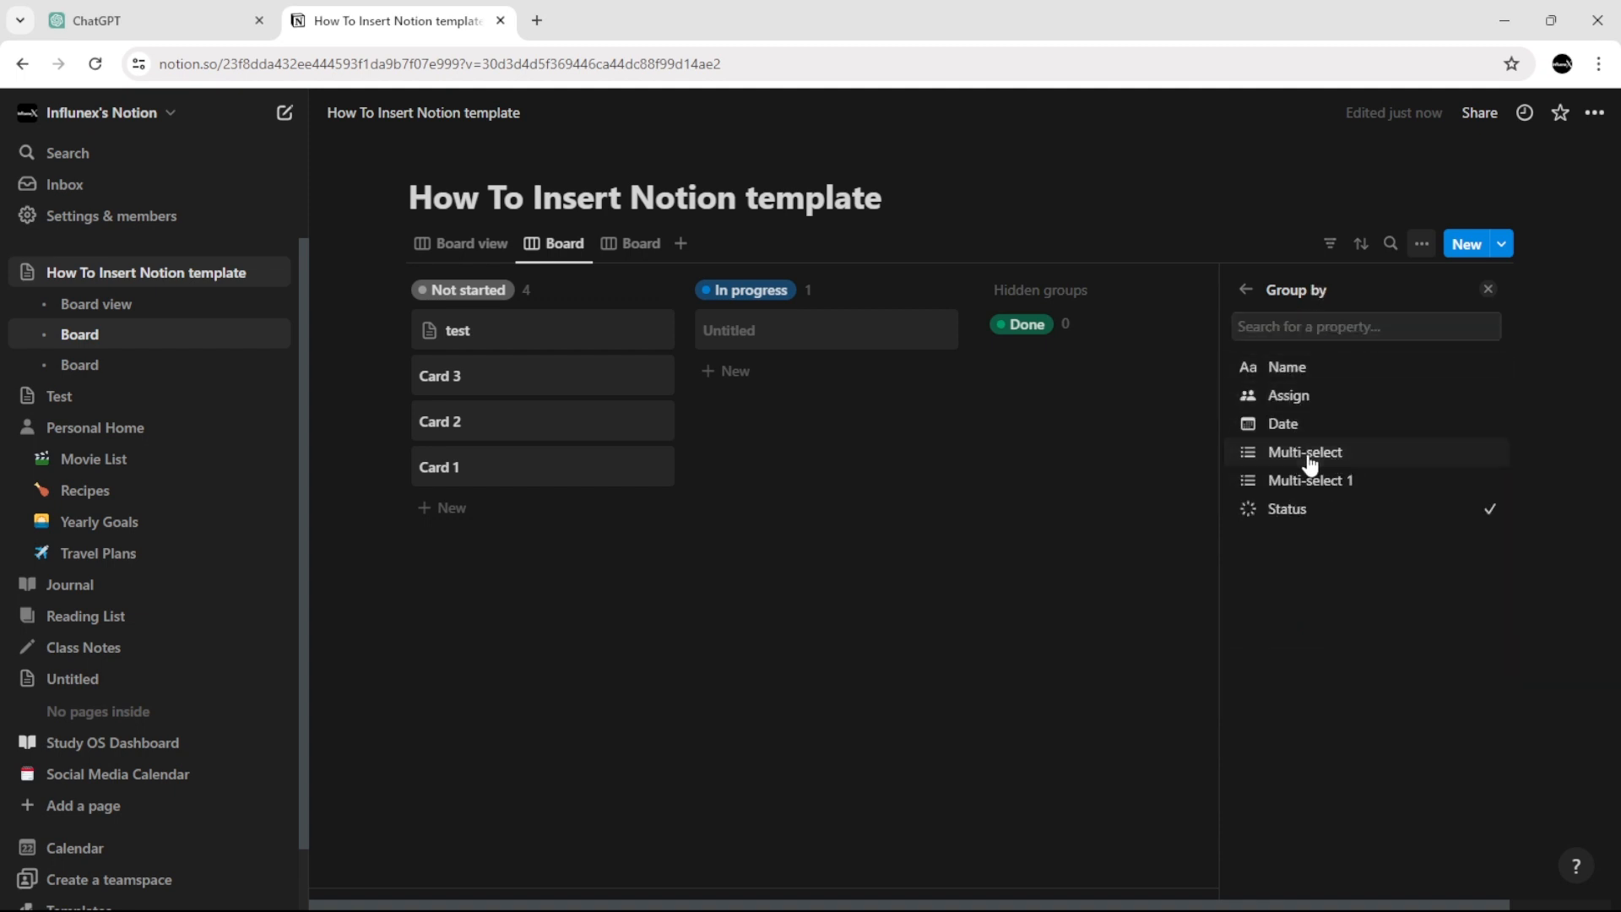
click(1303, 451)
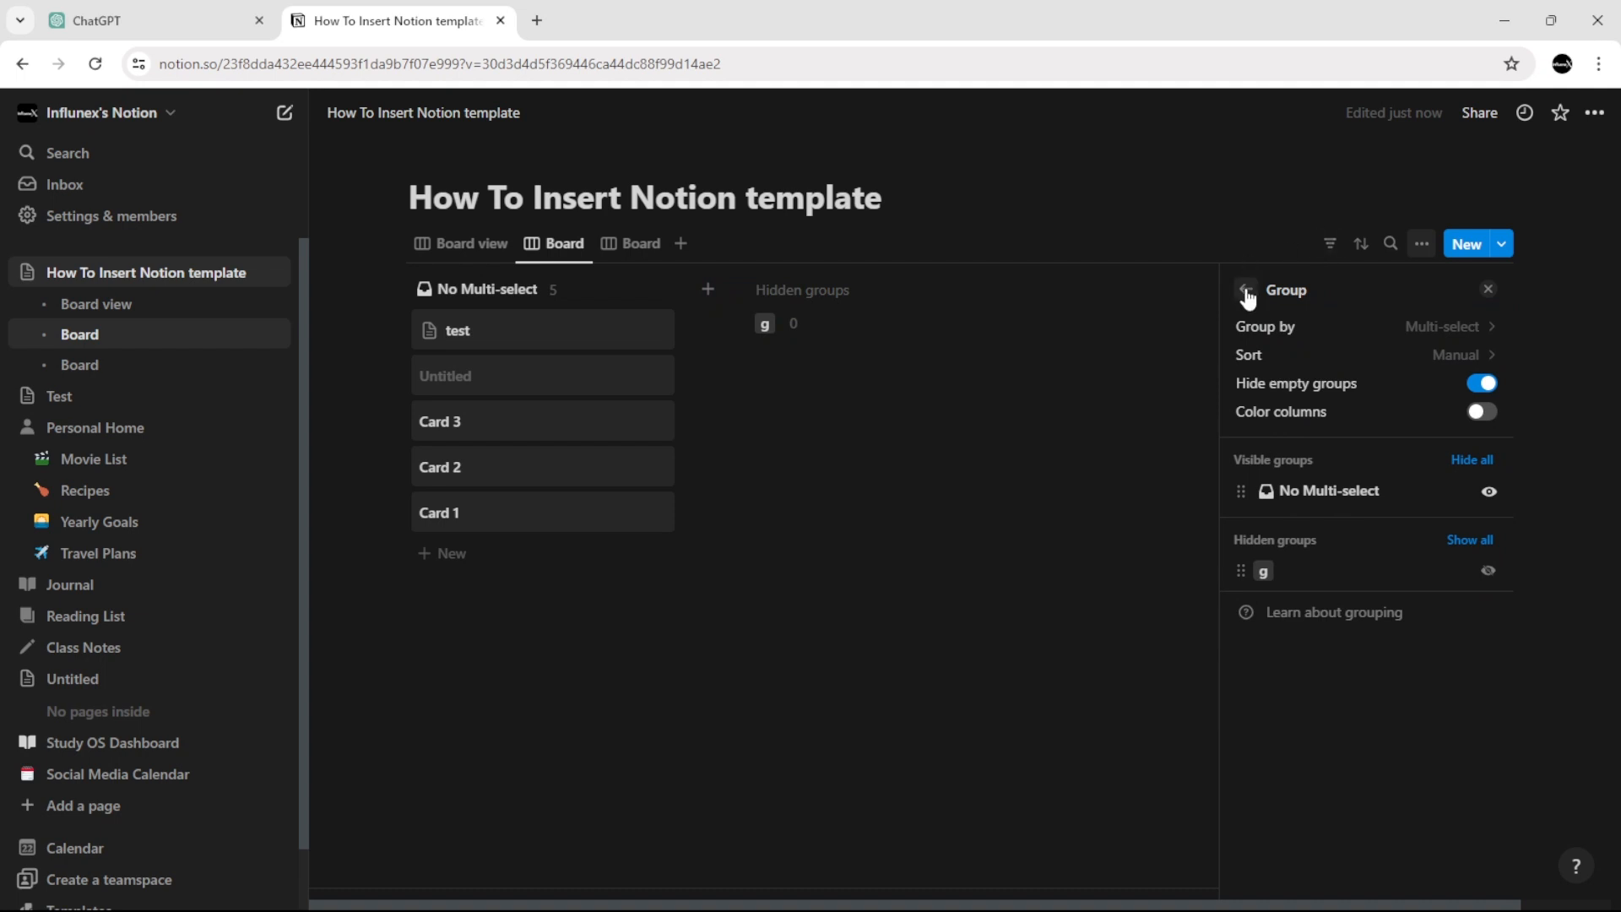
click(1487, 290)
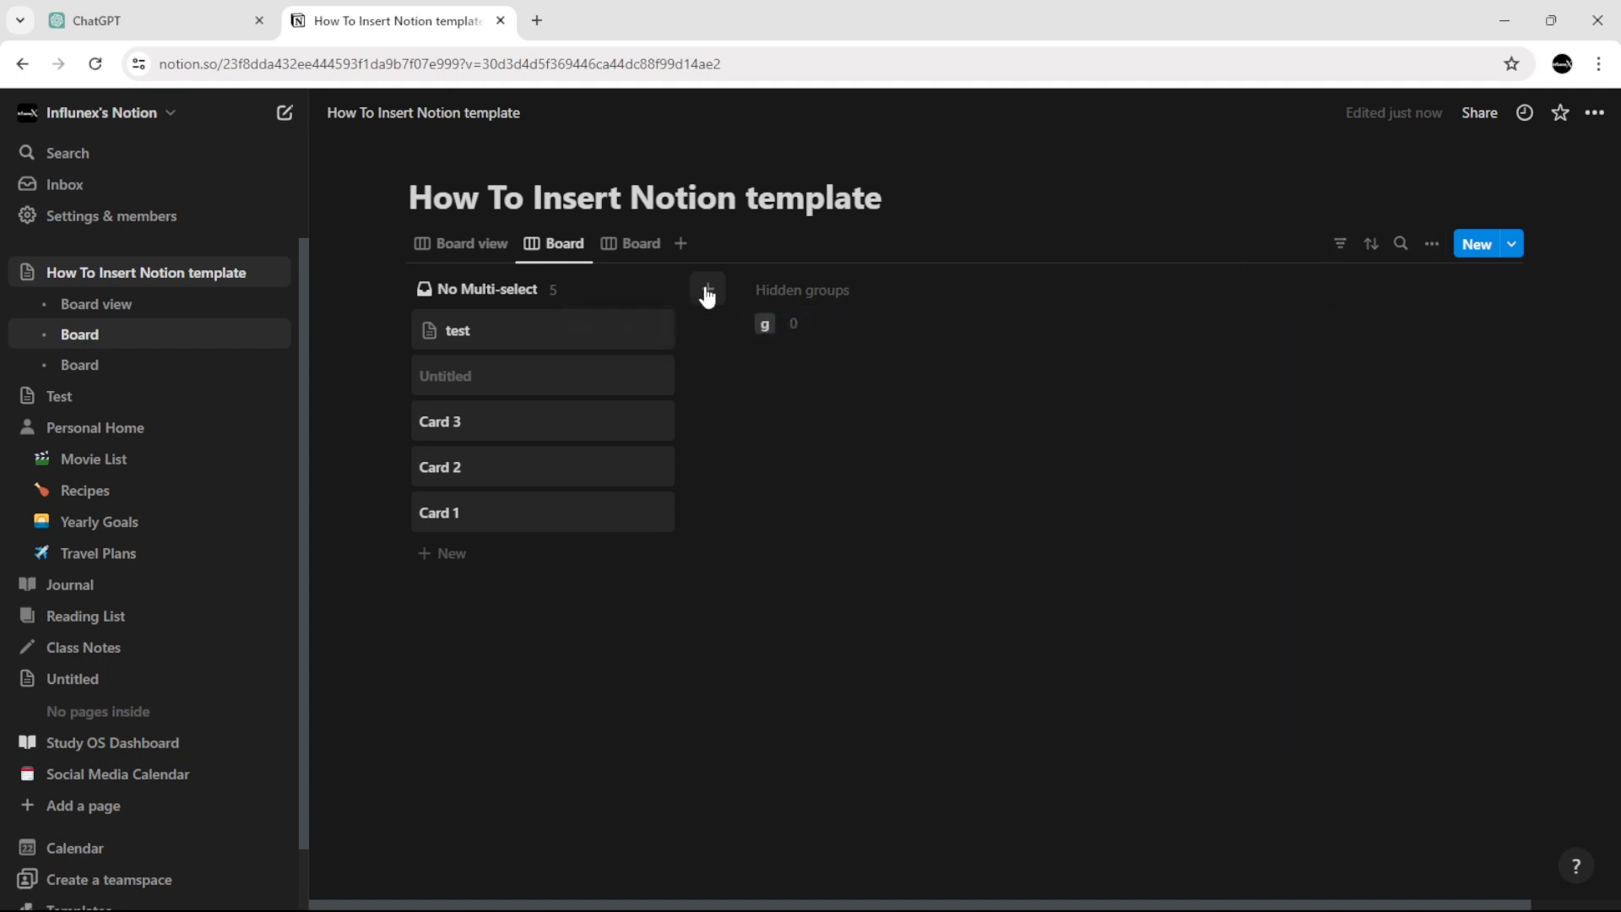
Add an empty 'gh' group column next to No Multi-select.
click(708, 290)
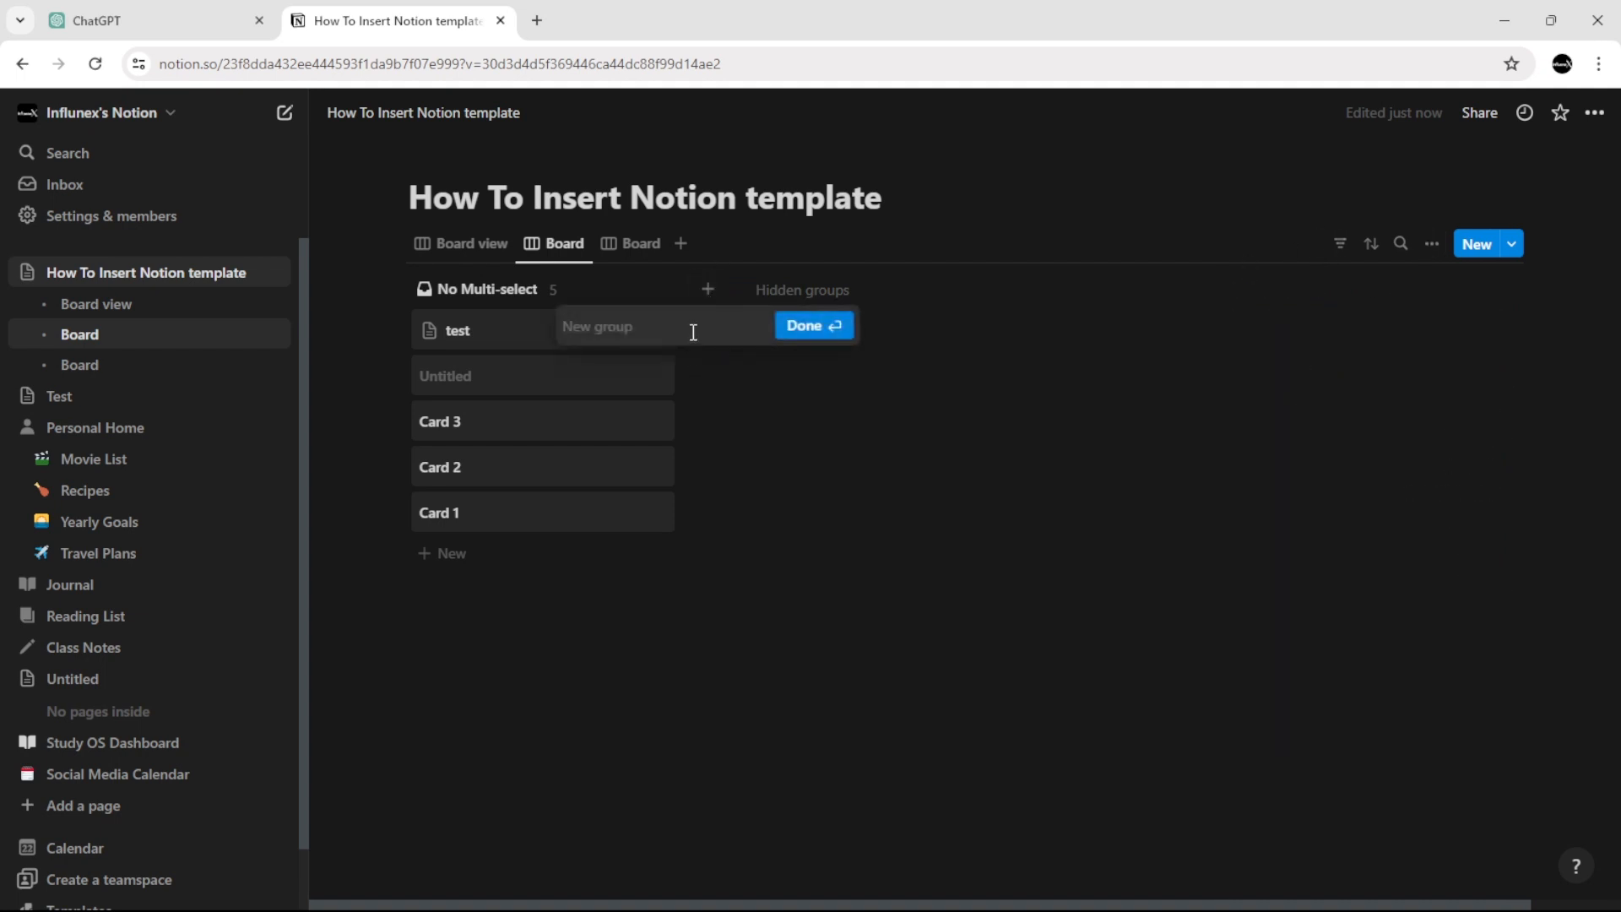
click(813, 324)
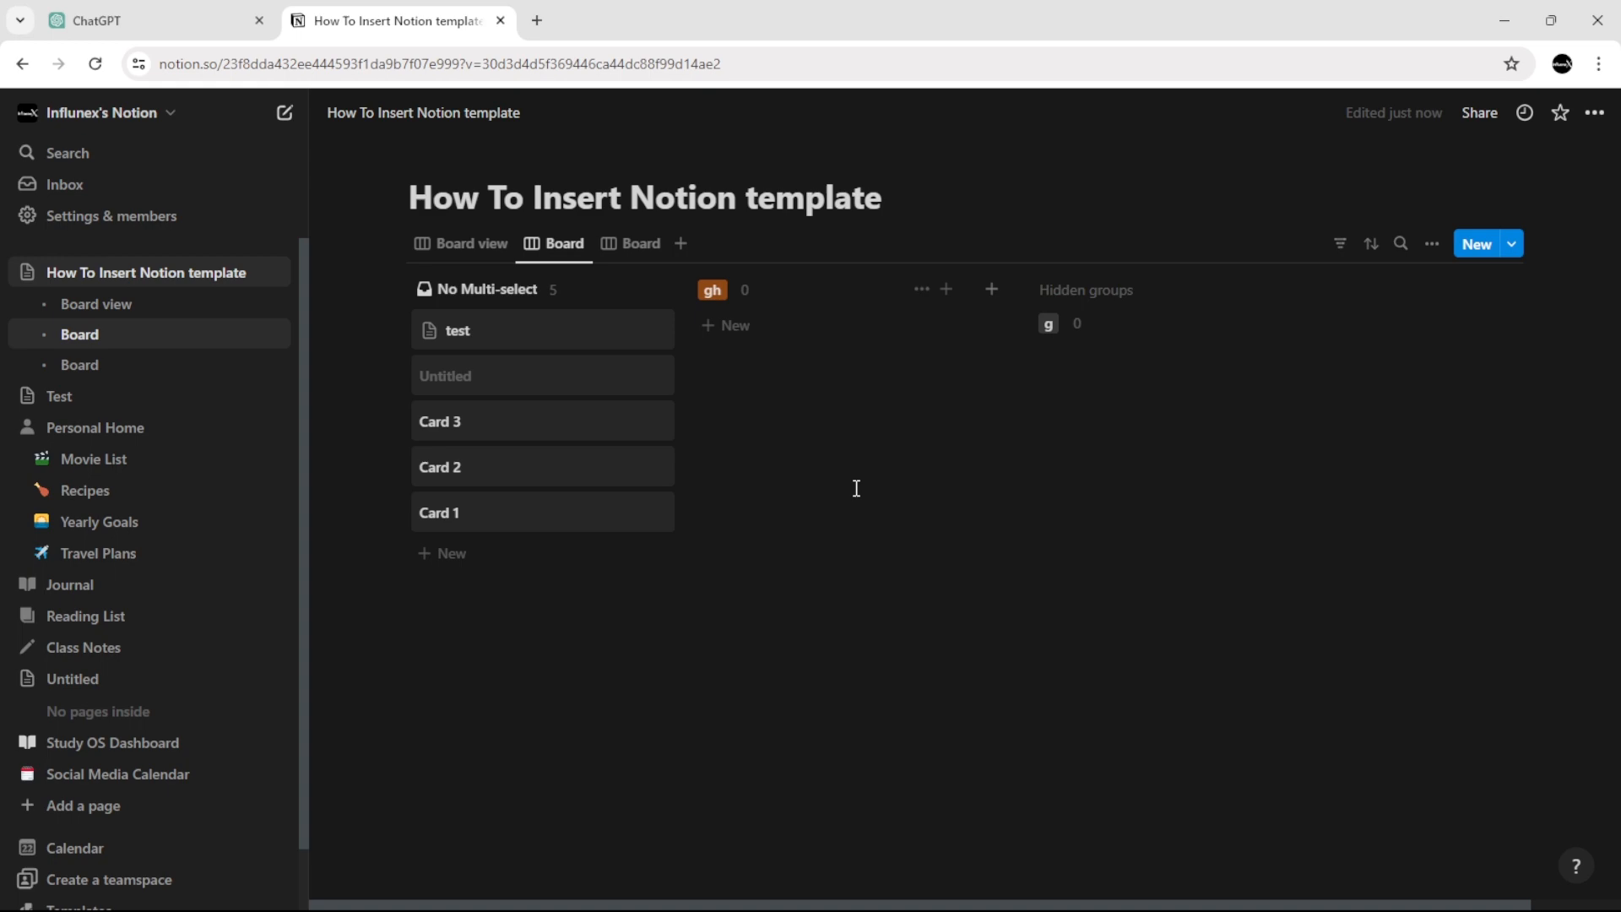
mouse_move(1045, 679)
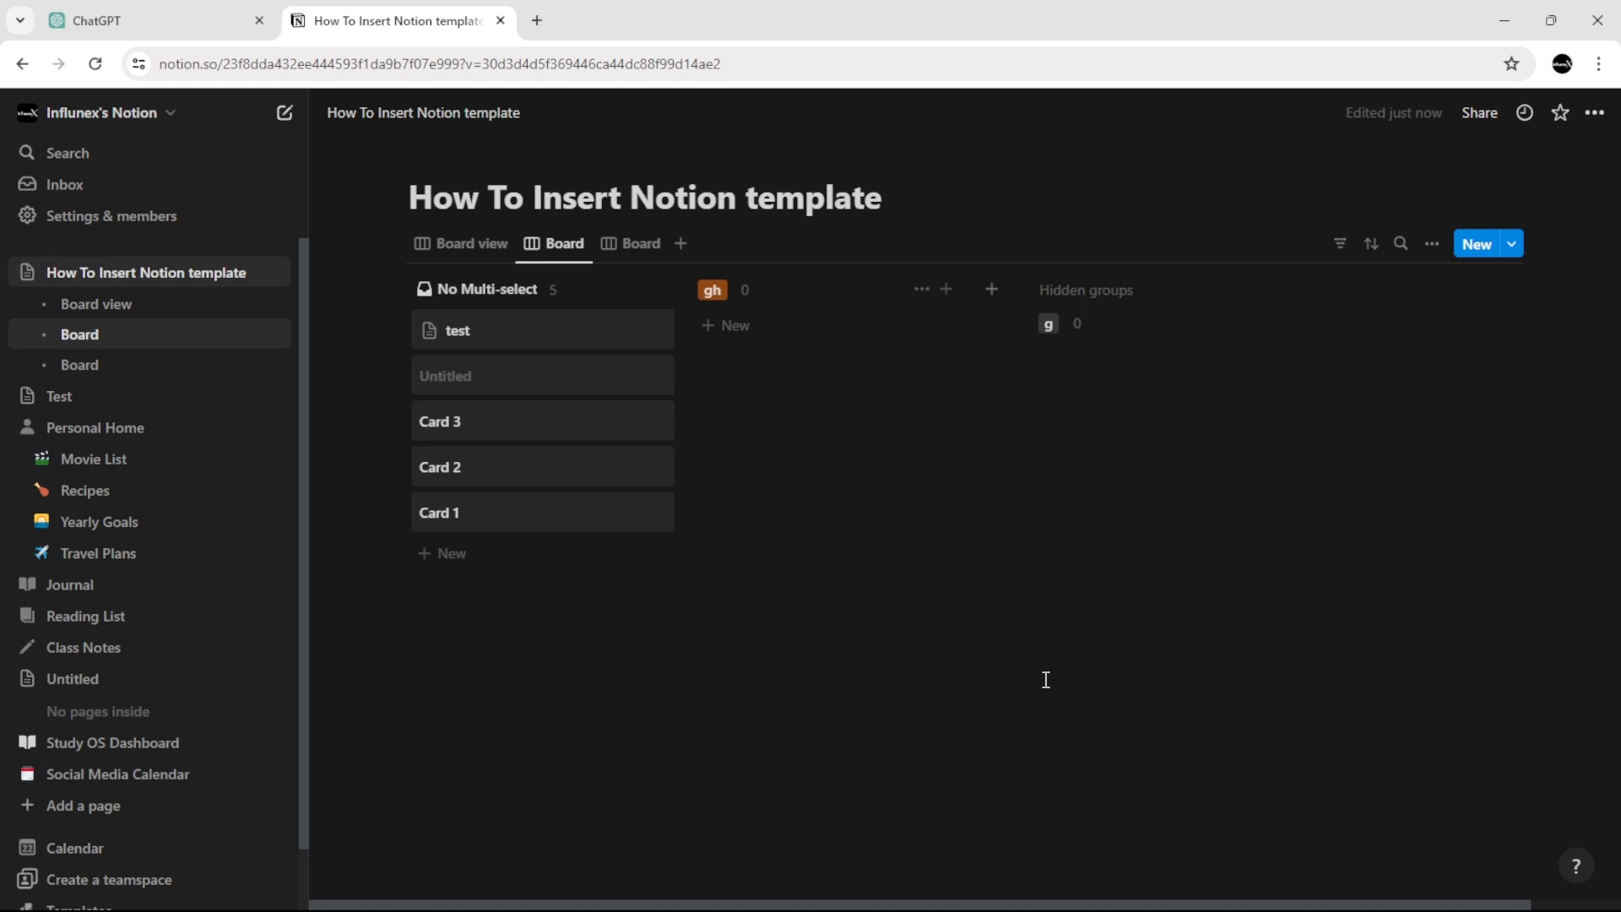